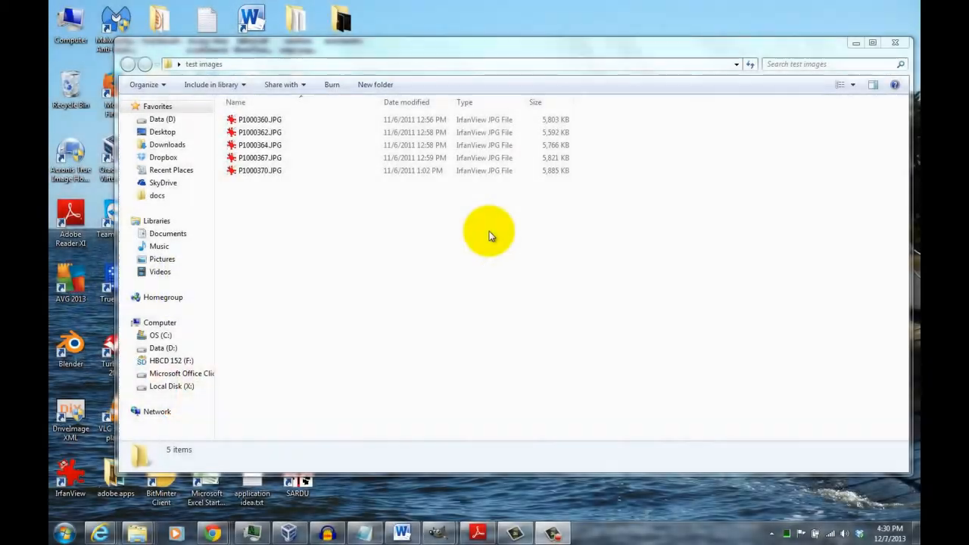
mouse_move(317, 271)
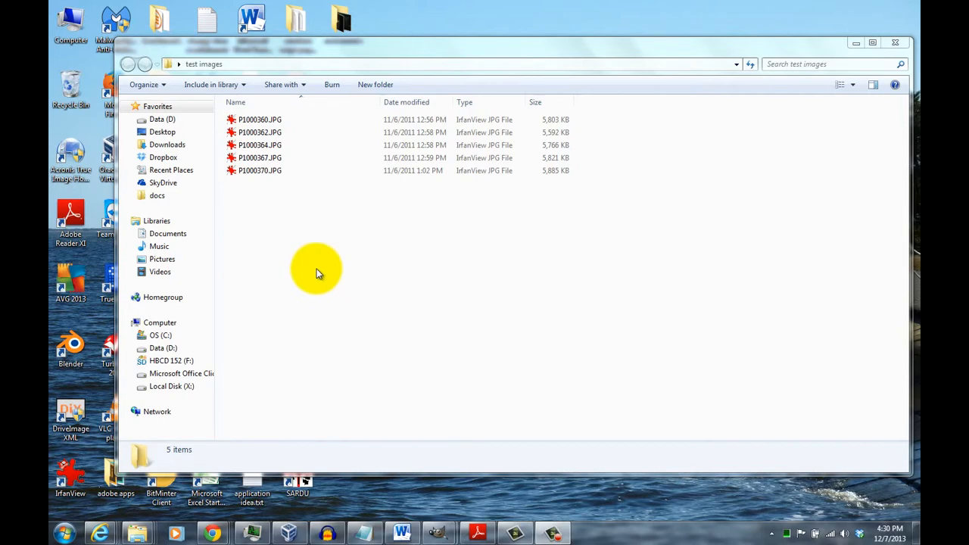
mouse_move(366, 267)
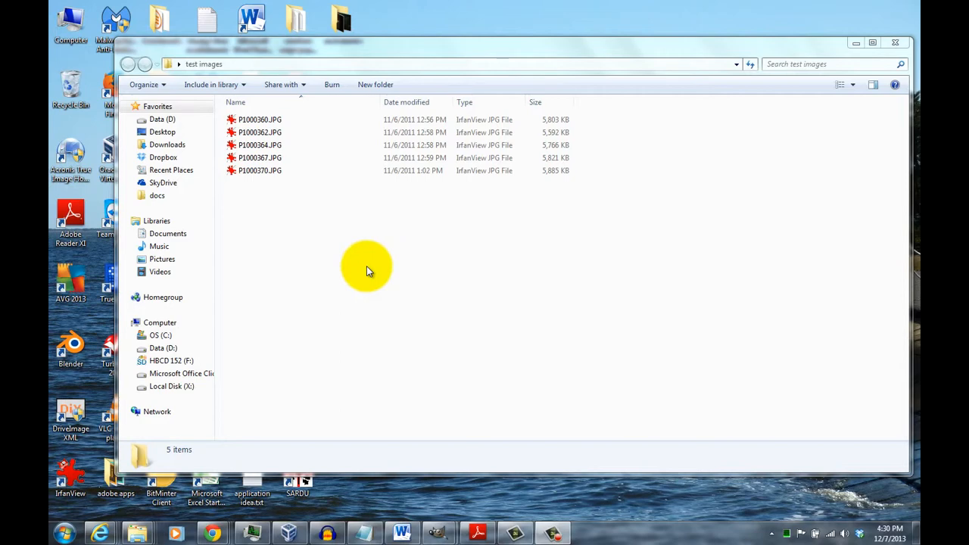
mouse_move(321, 188)
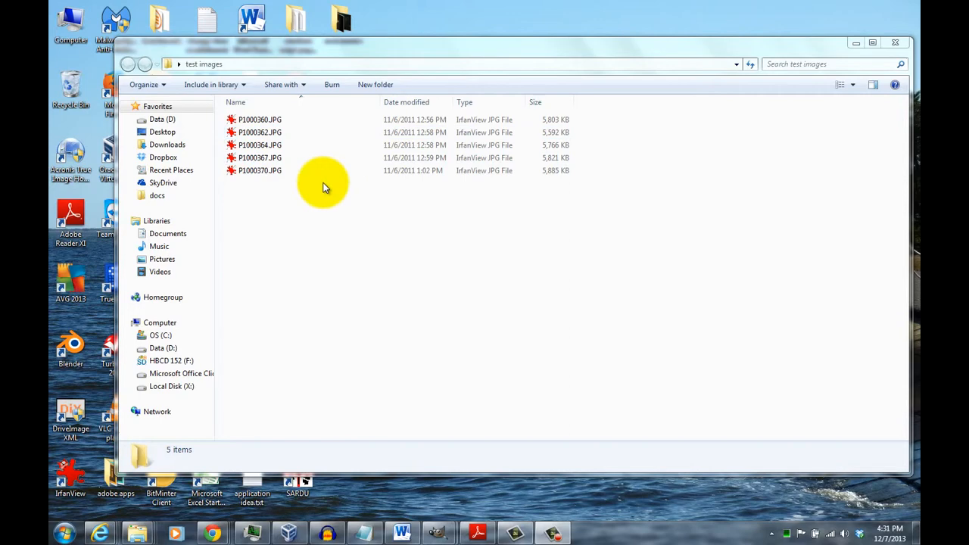
mouse_move(441, 187)
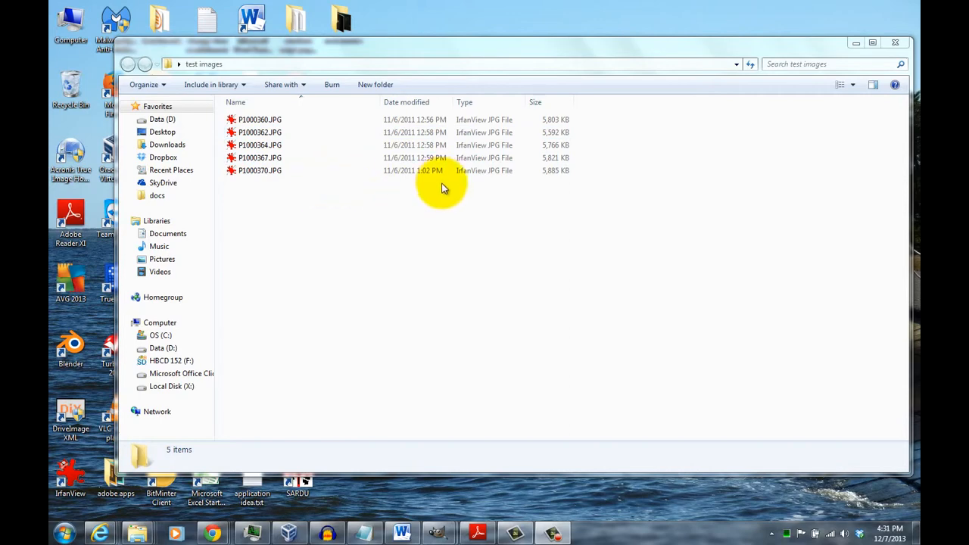
mouse_move(290, 156)
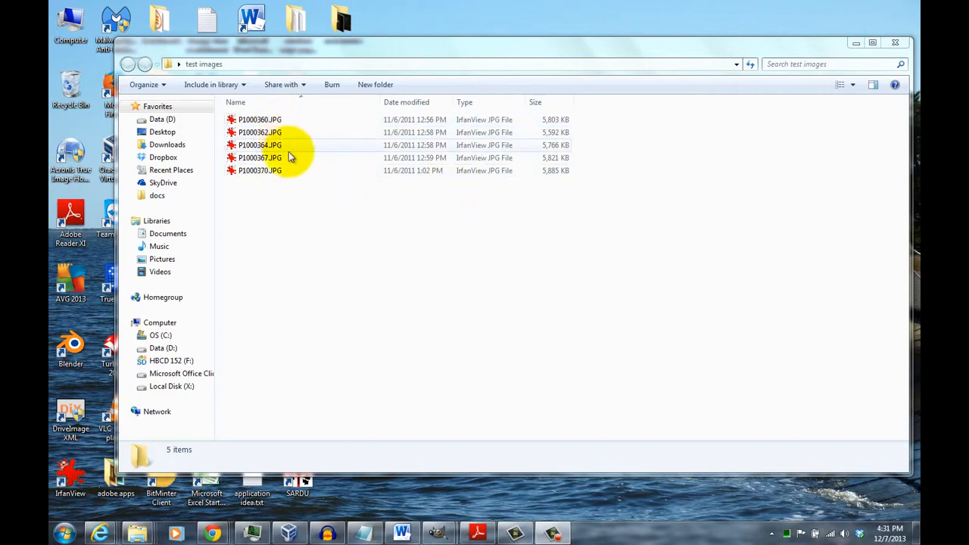
mouse_move(512, 197)
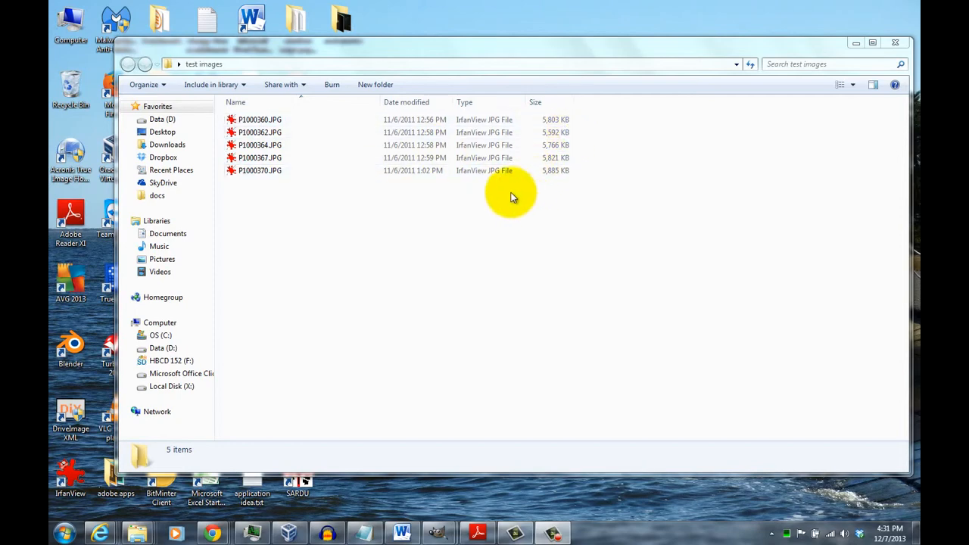
mouse_move(469, 209)
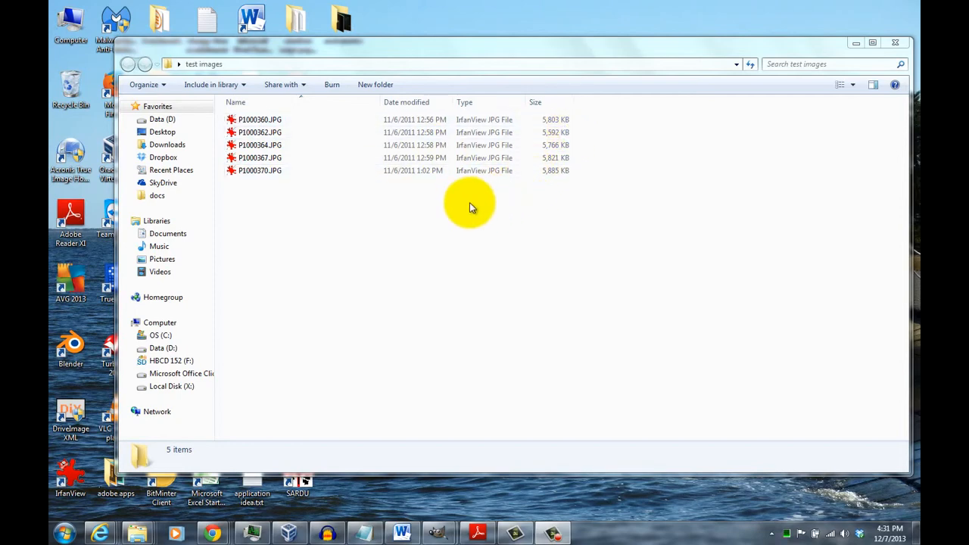
mouse_move(291, 203)
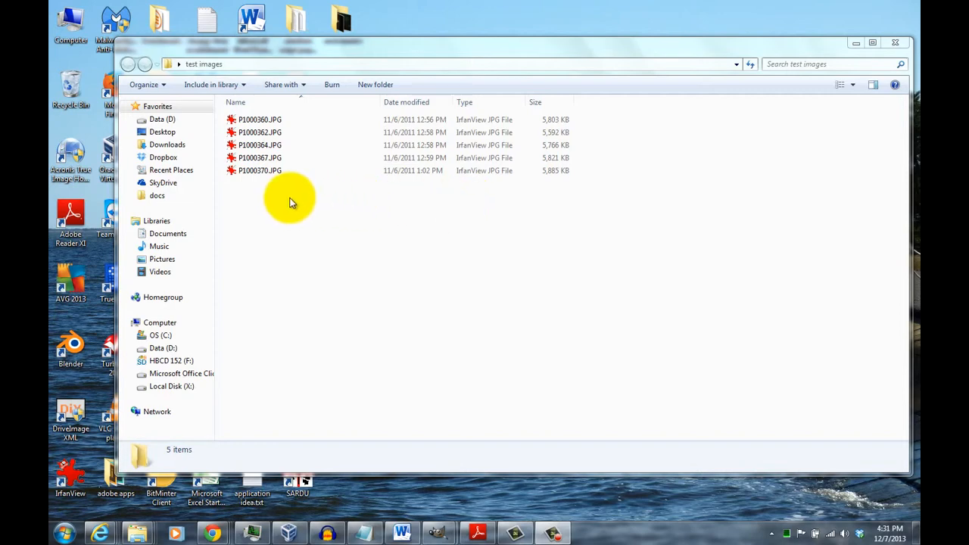
View P1000360.JPG, the first of five photos, and show the File menu commands.
click(260, 119)
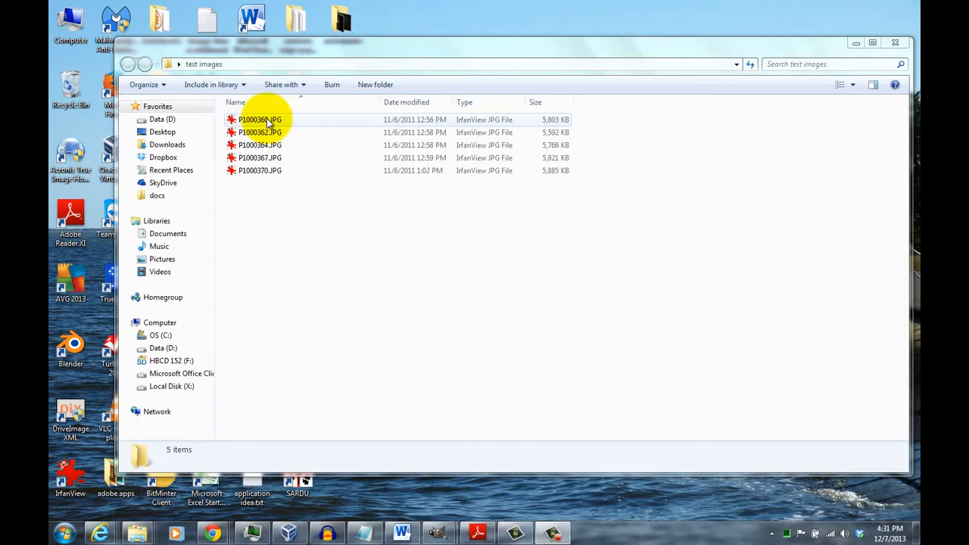
double_click(261, 119)
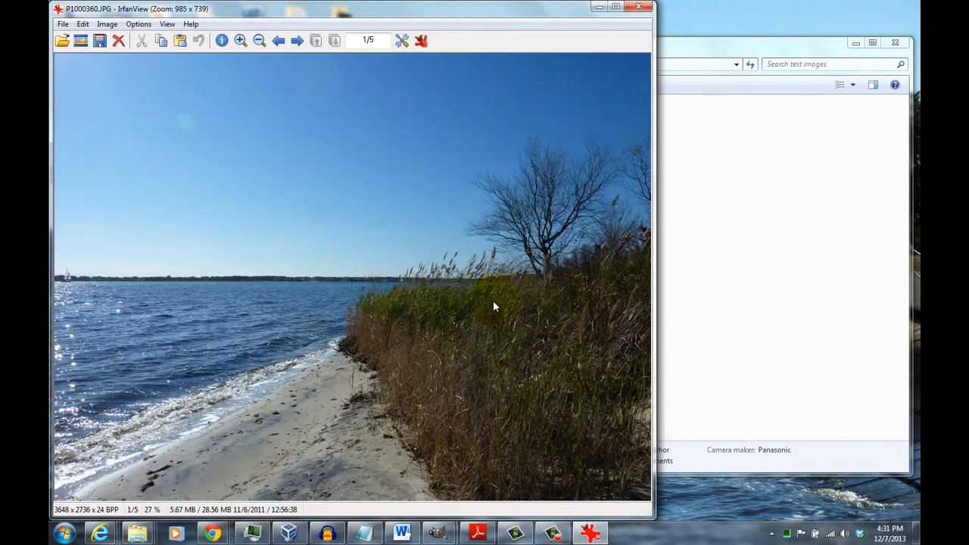
mouse_move(64, 24)
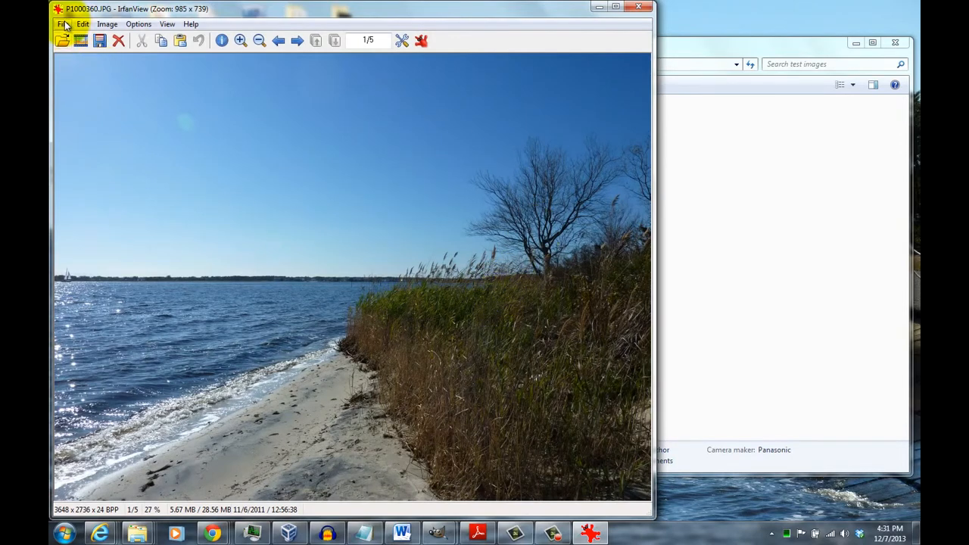
click(63, 24)
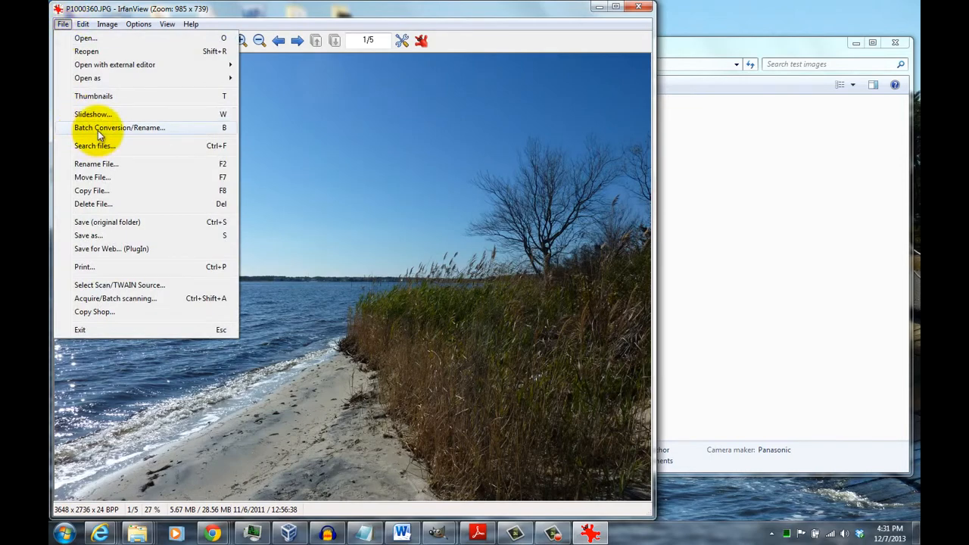
Start the Batch Conversion/Rename tool on the test images folder.
click(118, 127)
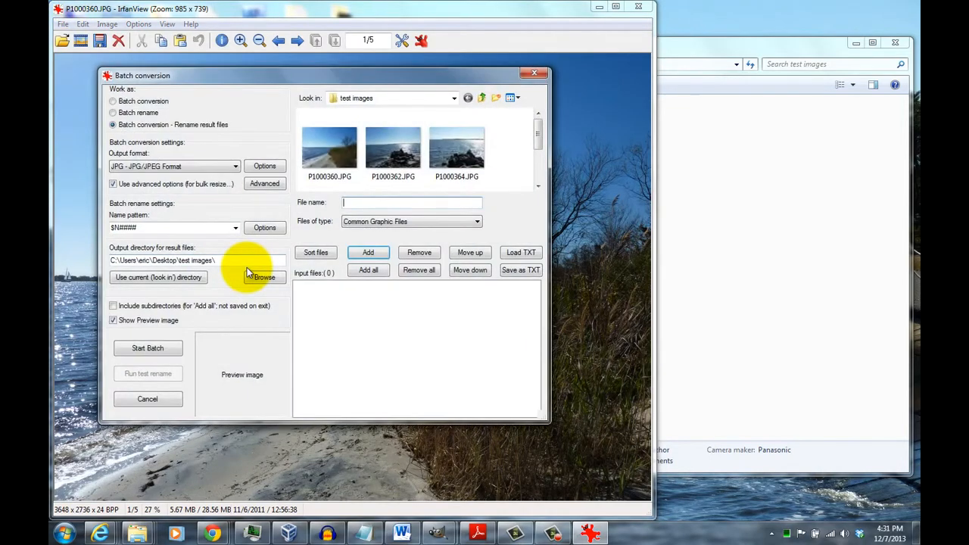
mouse_move(249, 119)
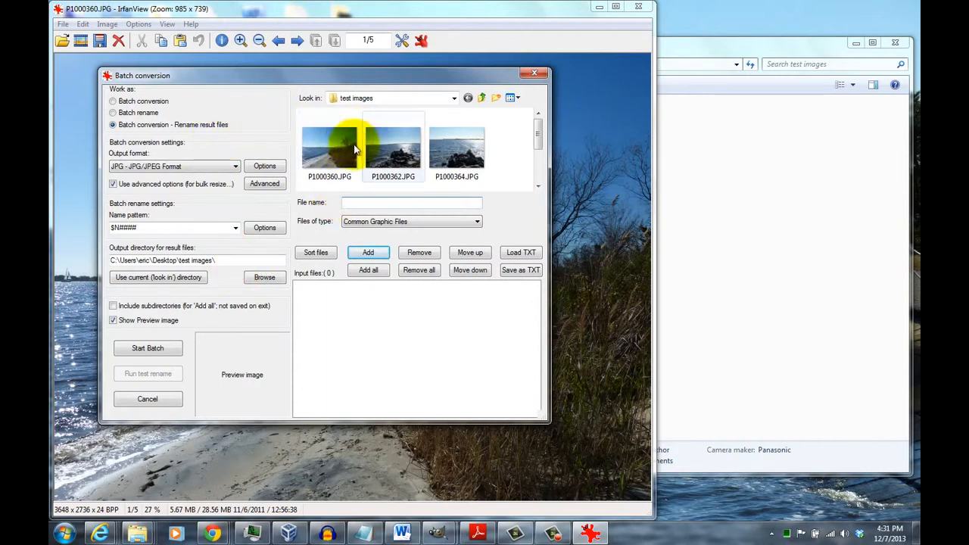
mouse_move(372, 114)
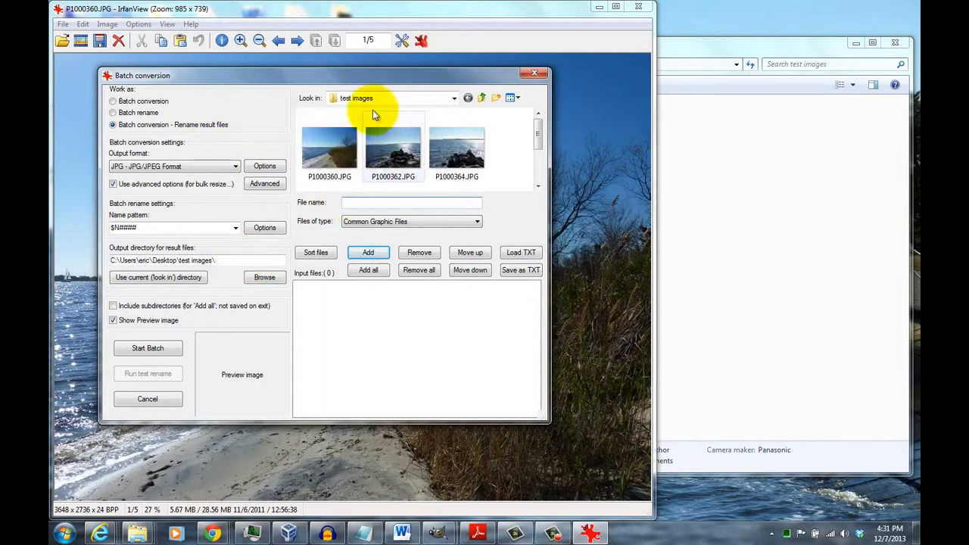
mouse_move(392, 144)
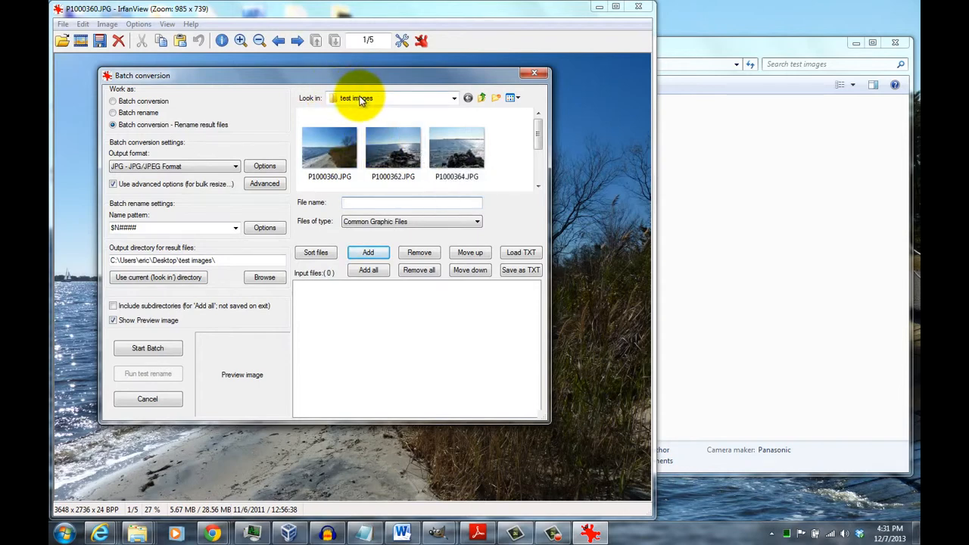
mouse_move(393, 148)
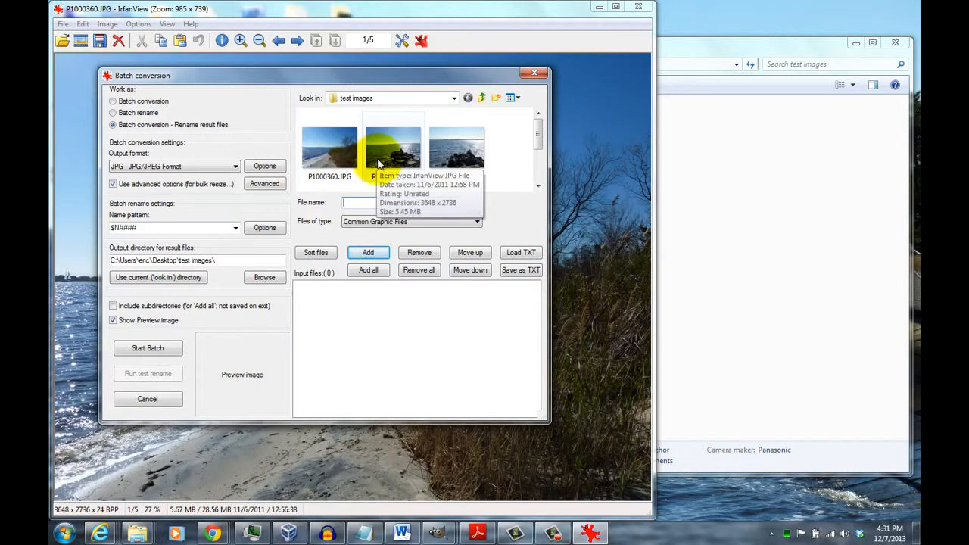
mouse_move(360, 159)
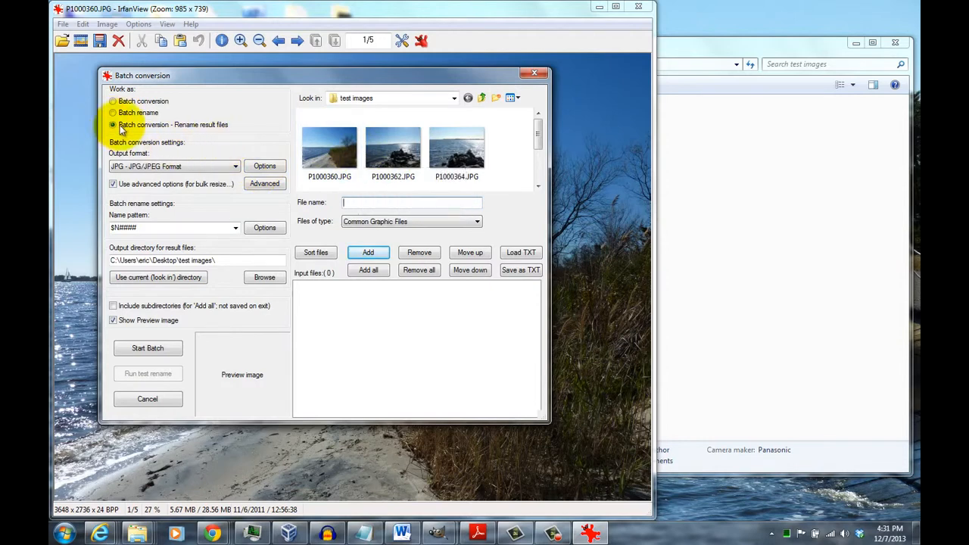
mouse_move(179, 133)
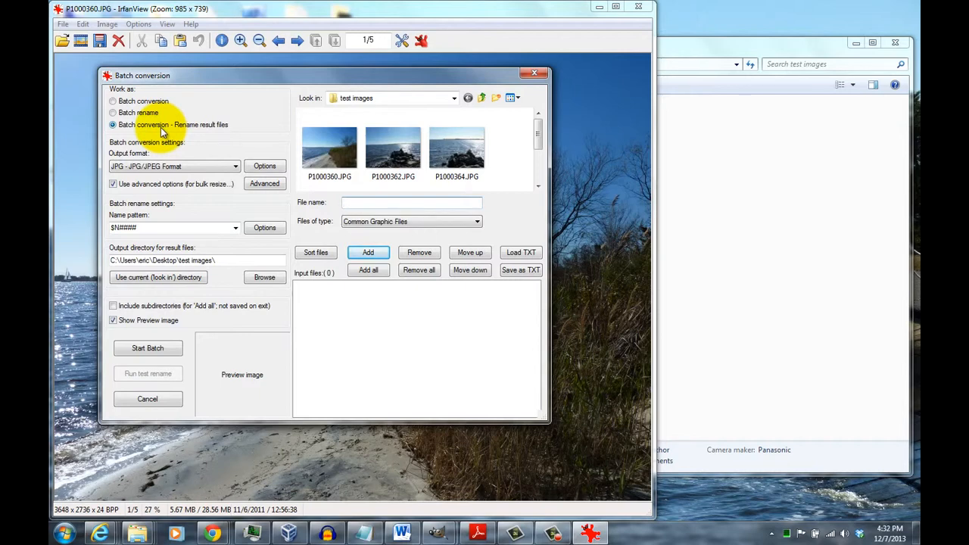
mouse_move(164, 136)
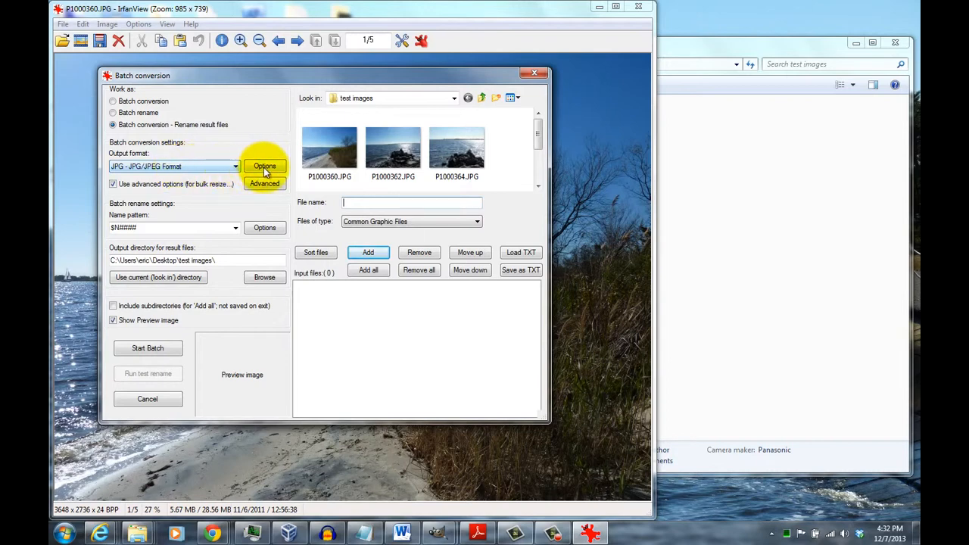
Review the JPEG save options at quality 60 and the advanced resize settings.
click(263, 165)
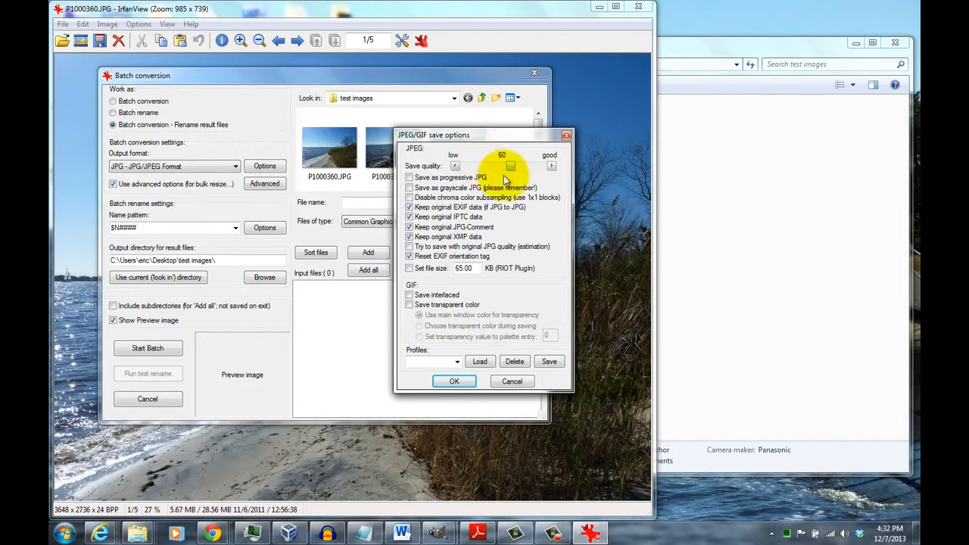
mouse_move(513, 188)
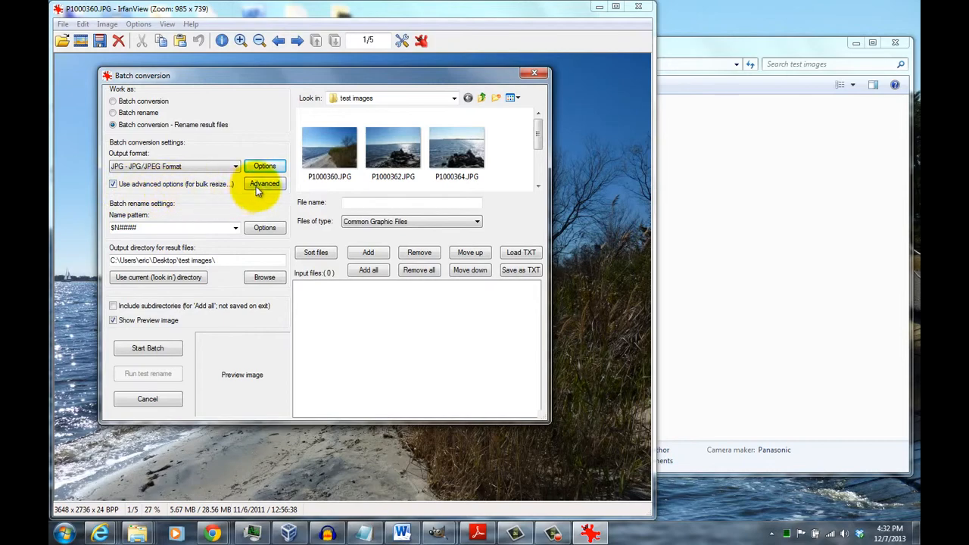
click(263, 183)
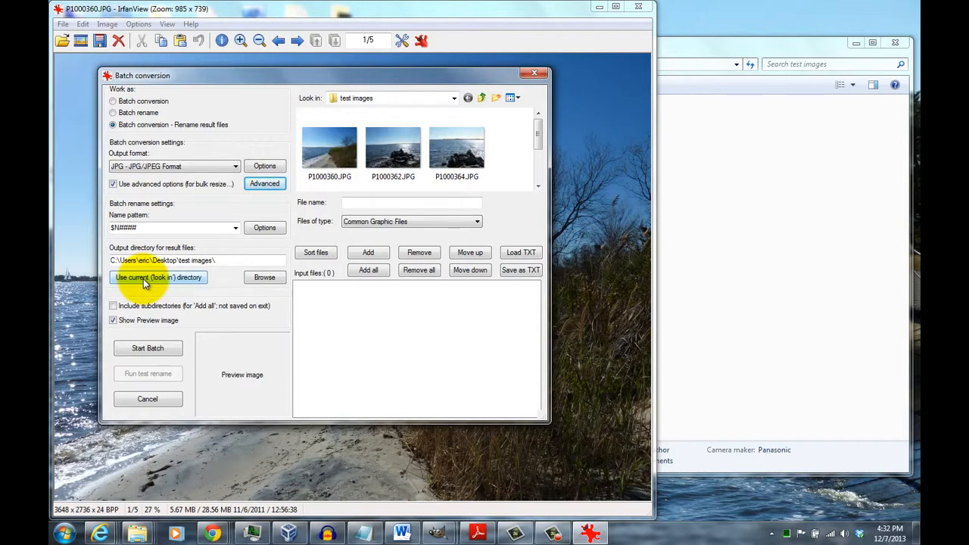
mouse_move(382, 236)
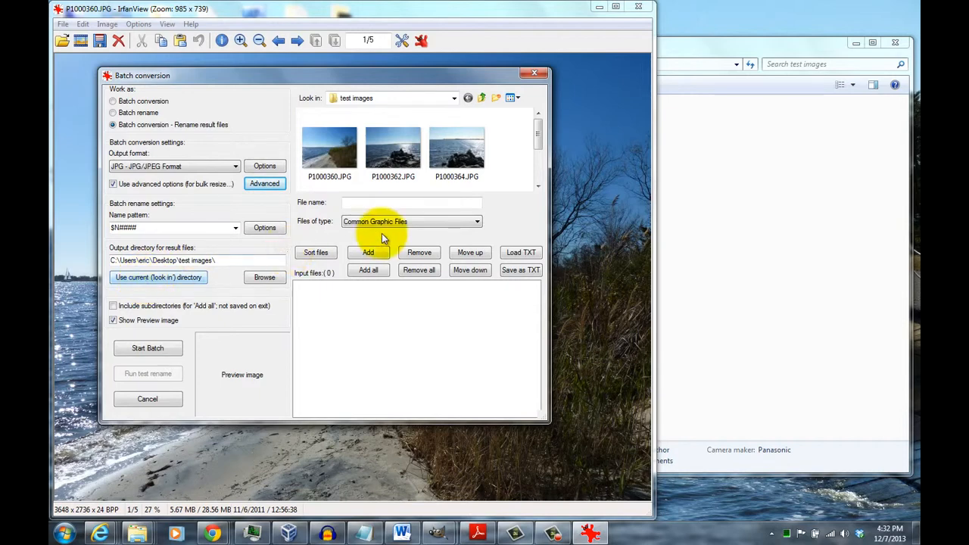
mouse_move(118, 227)
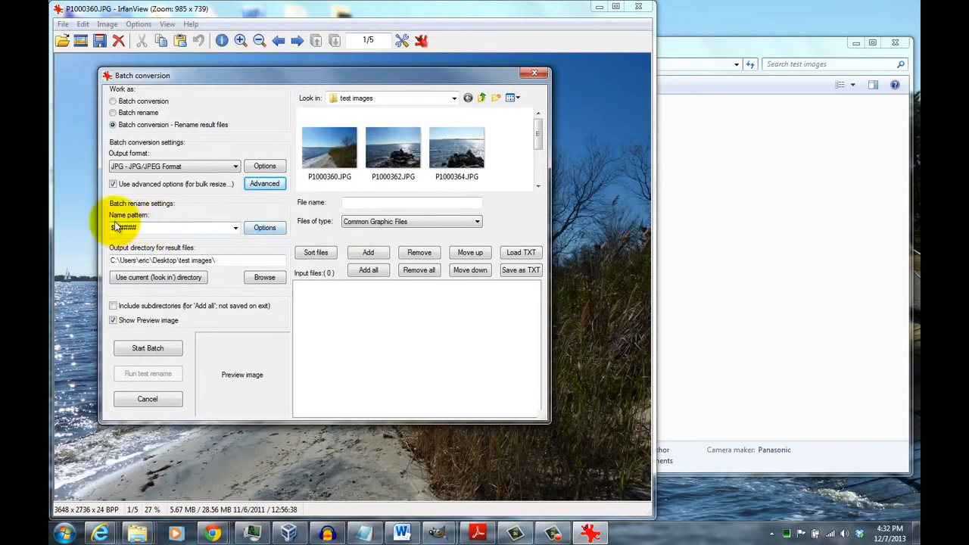
Bring up the batch rename settings showing the name pattern and counter.
click(264, 227)
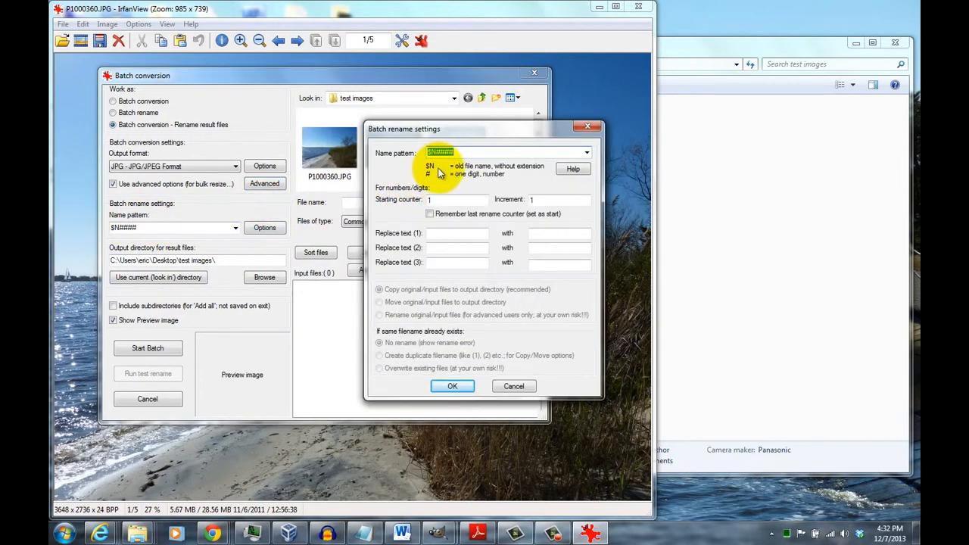
mouse_move(433, 180)
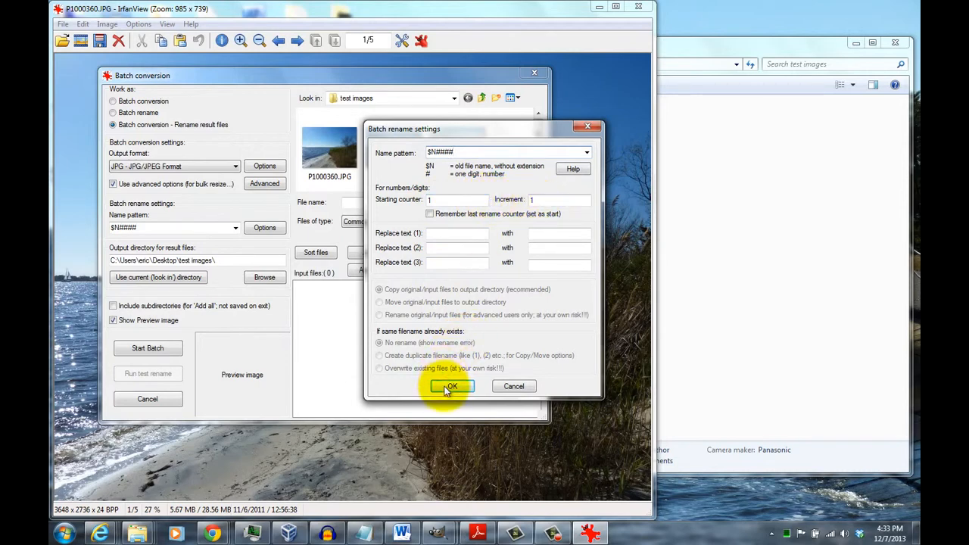
Confirm the pattern, add all five photos, run the batch and exit once done.
click(451, 387)
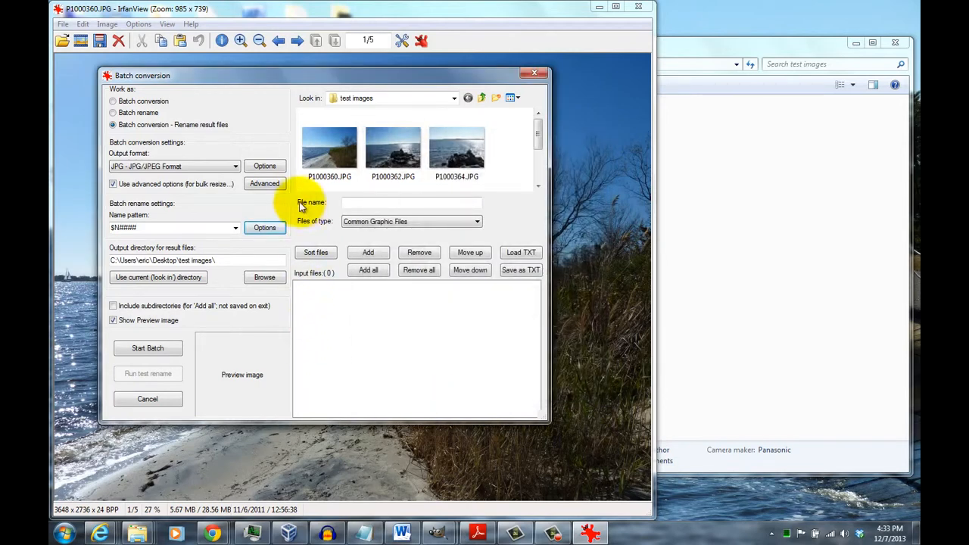
mouse_move(381, 274)
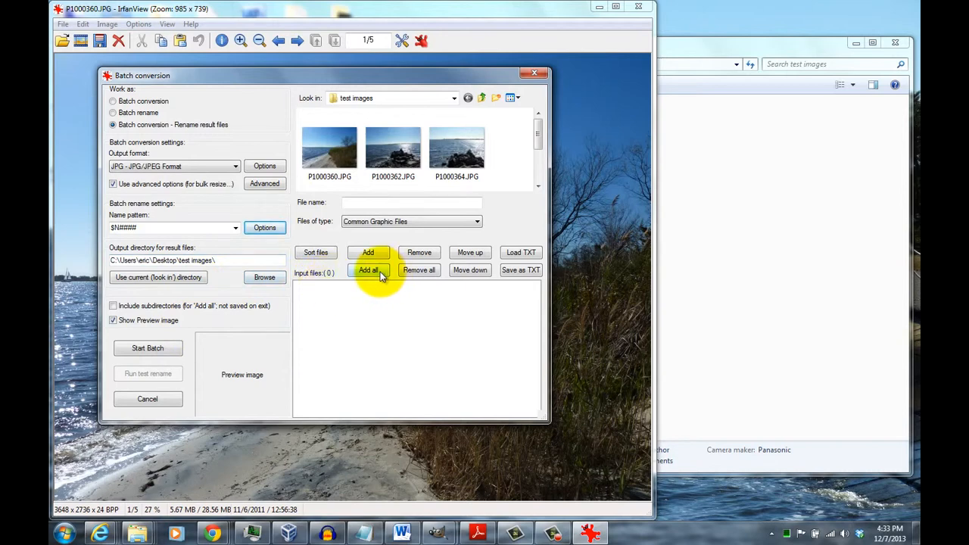
click(367, 270)
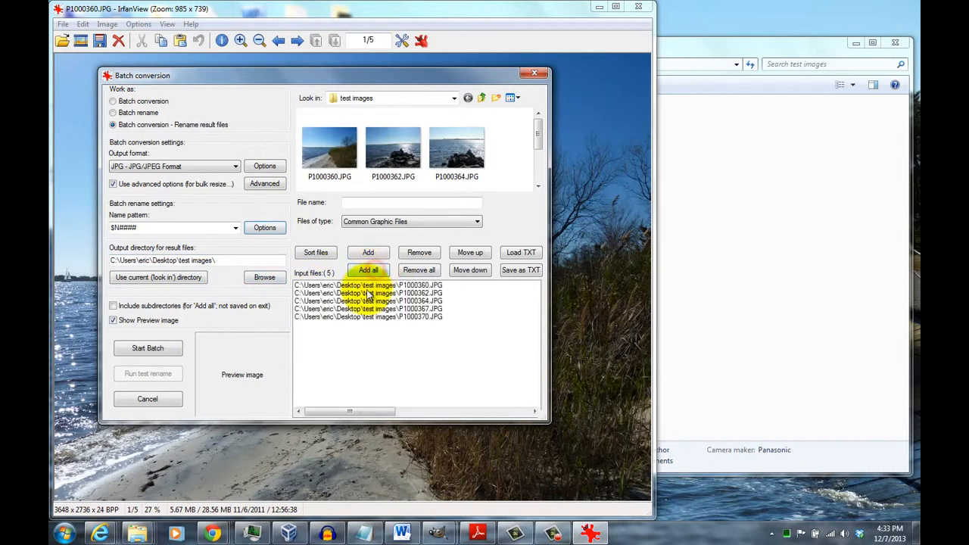
mouse_move(366, 339)
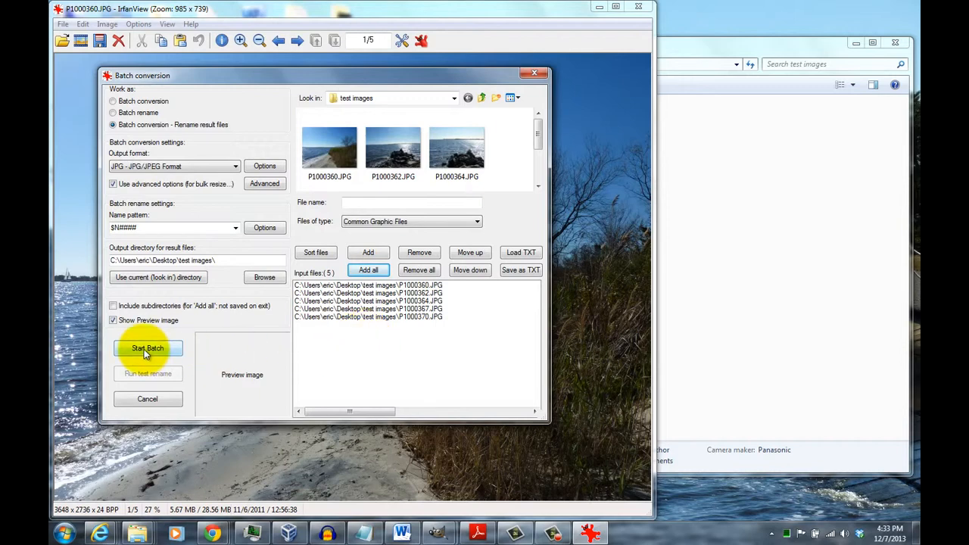
click(148, 347)
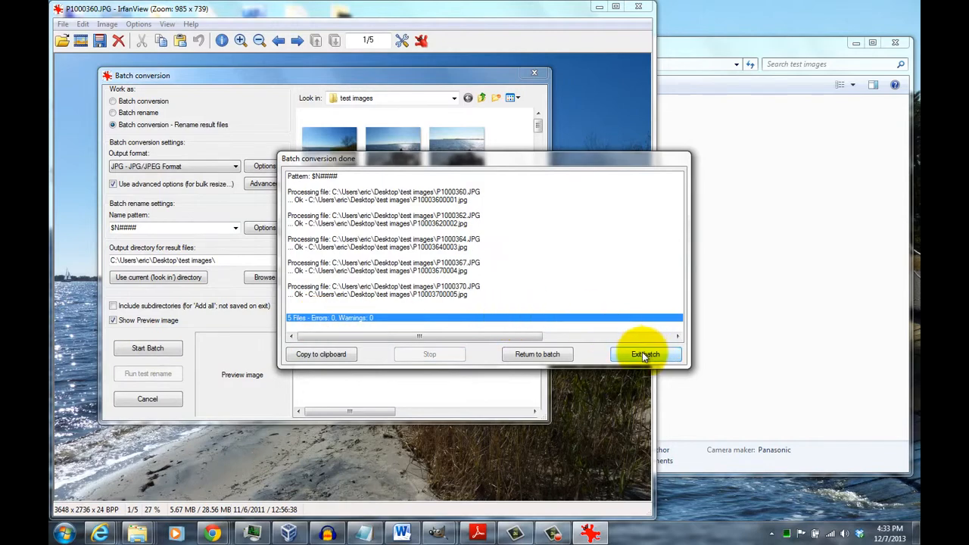
click(645, 354)
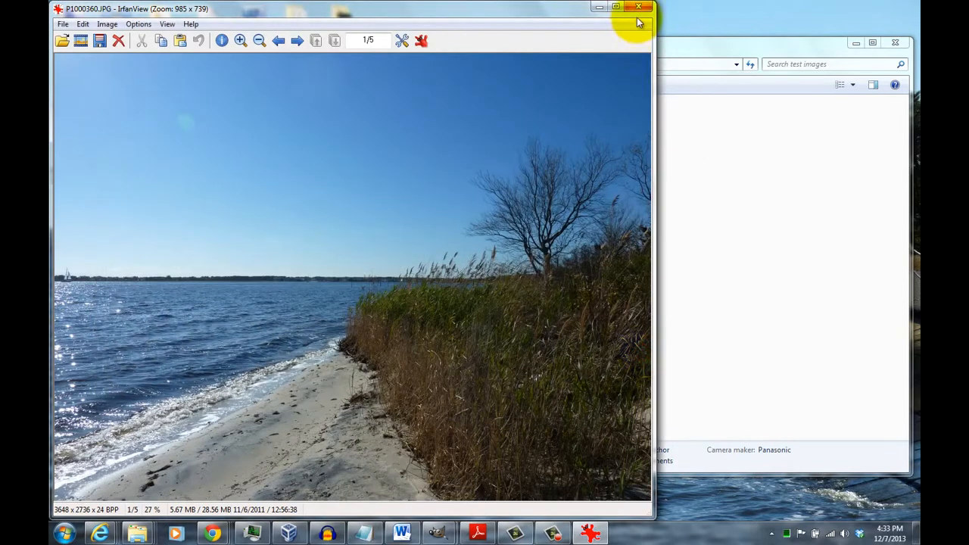
Minimize IrfanView so Explorer shows the new renamed copies beside the originals.
click(639, 6)
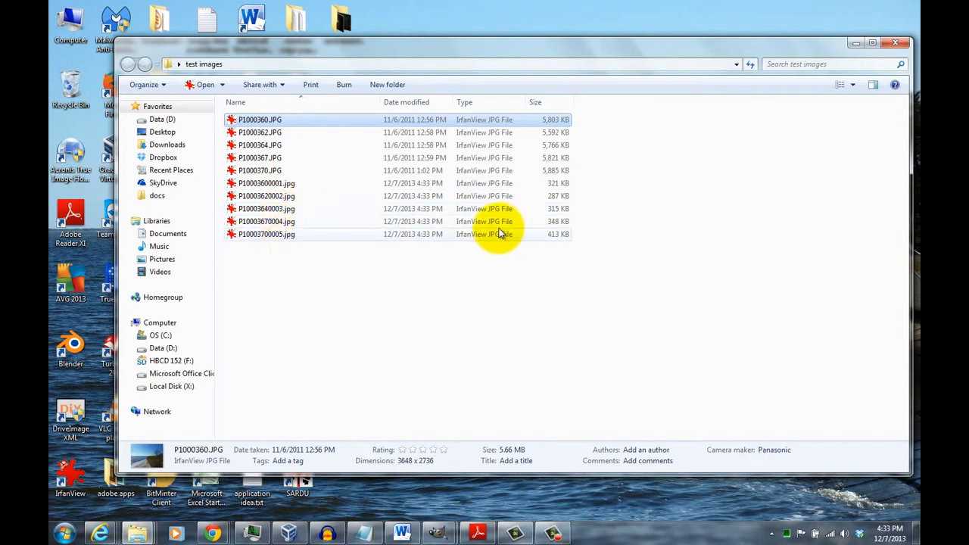
mouse_move(542, 200)
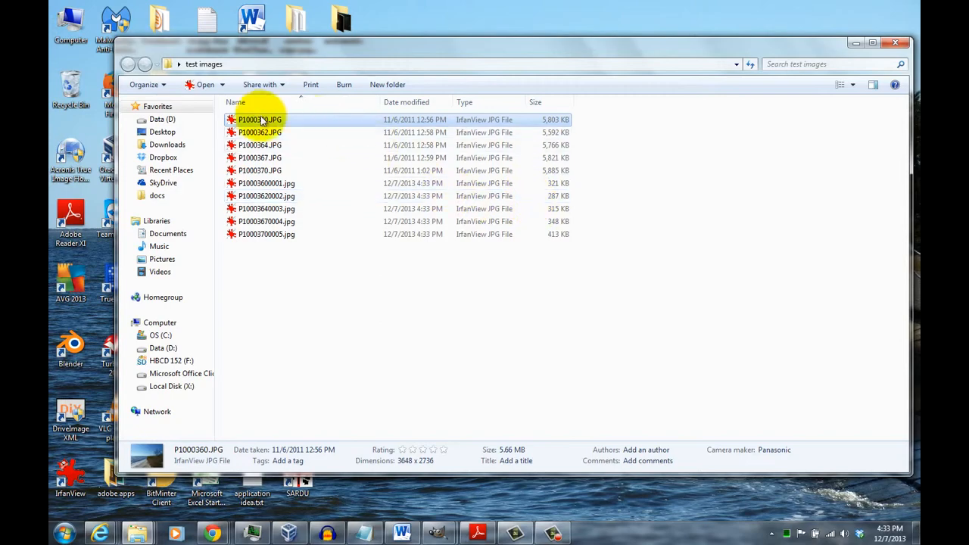
View P1000360.JPG and its copy P10003600001.jpg in two IrfanView windows.
double_click(260, 120)
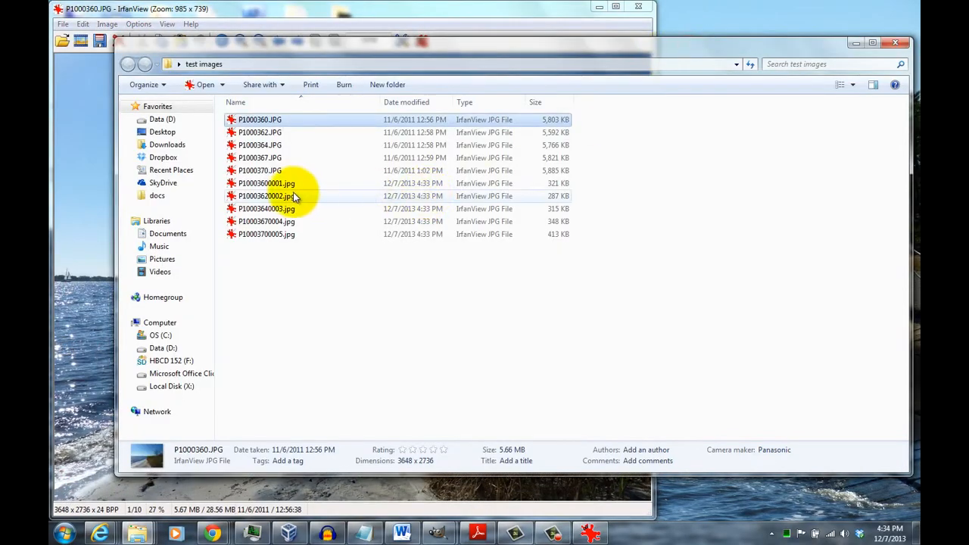
double_click(267, 183)
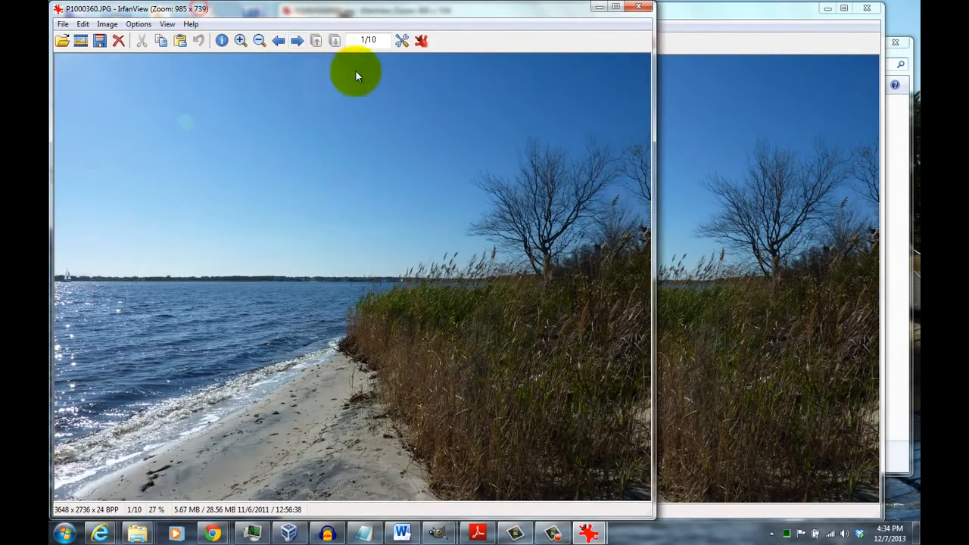
click(259, 40)
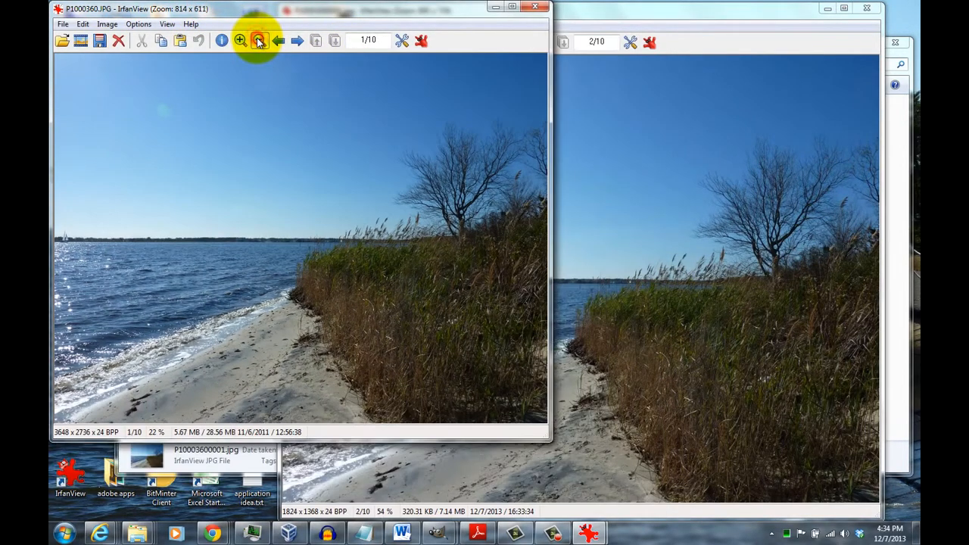
Zoom the original out to 17% so both windows show the whole scene.
click(259, 39)
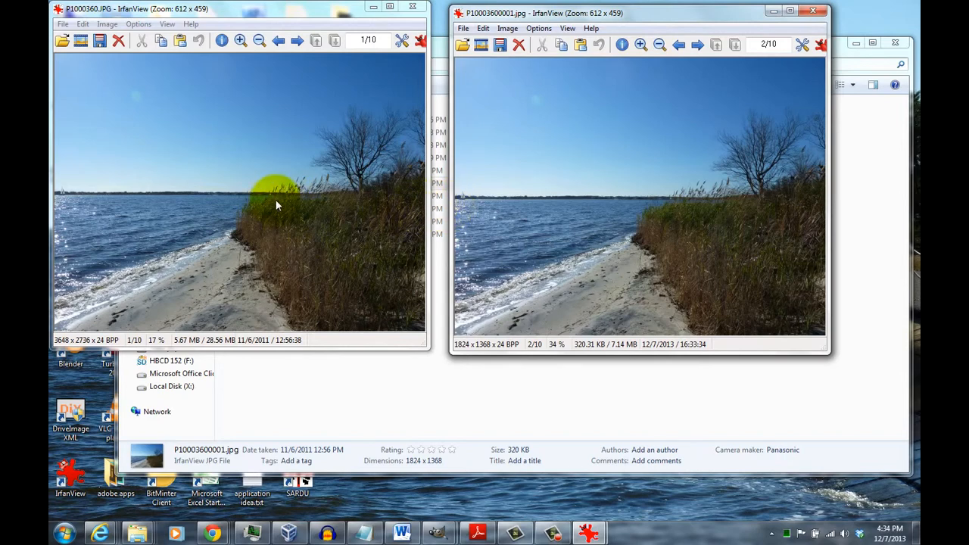
mouse_move(462, 254)
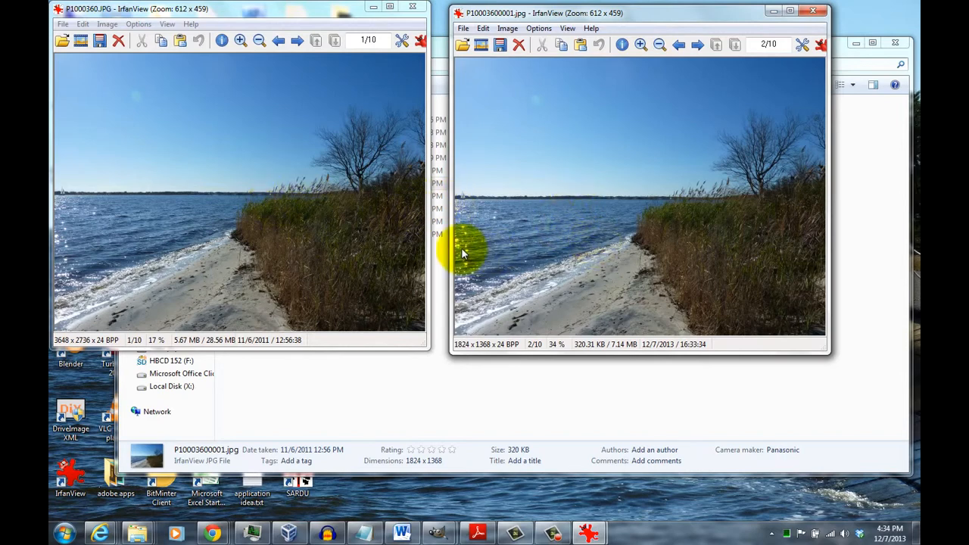
mouse_move(660, 280)
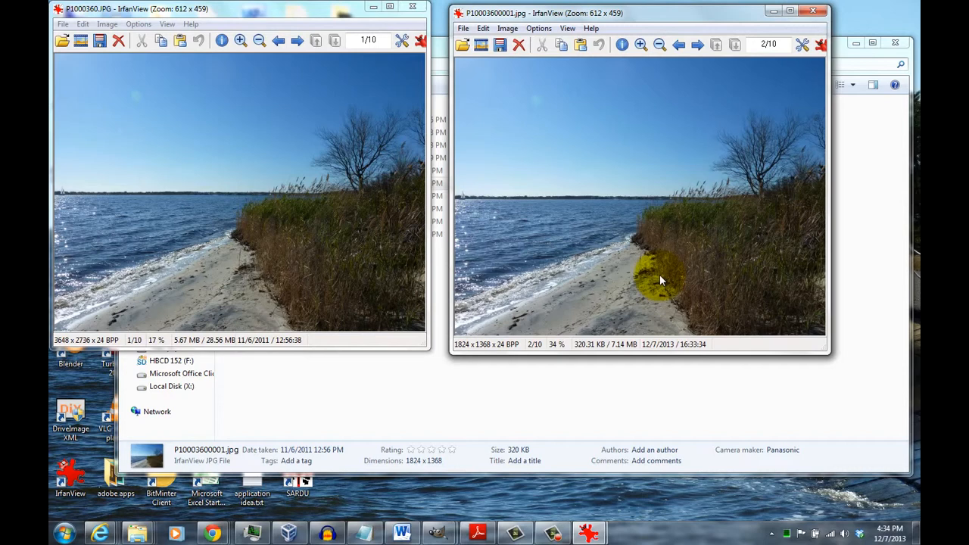
mouse_move(421, 239)
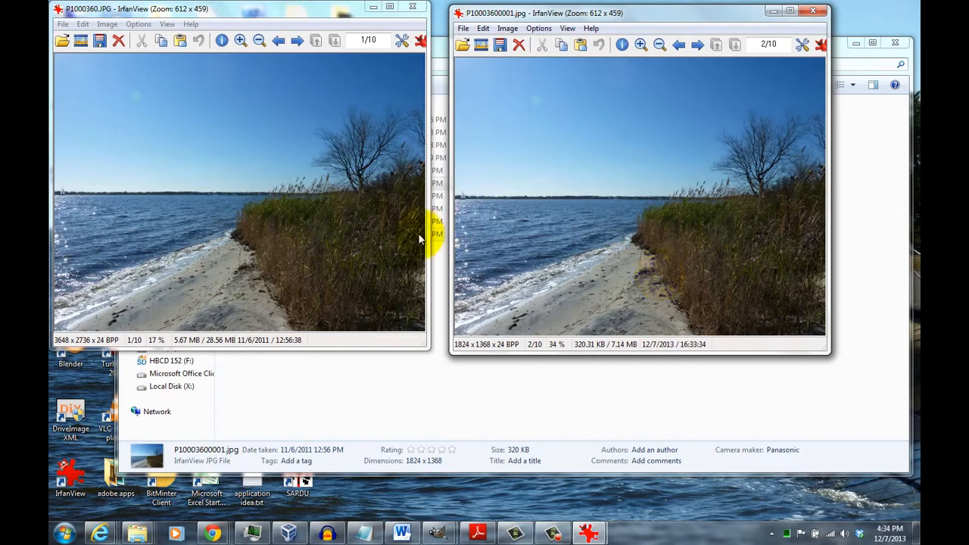
mouse_move(512, 230)
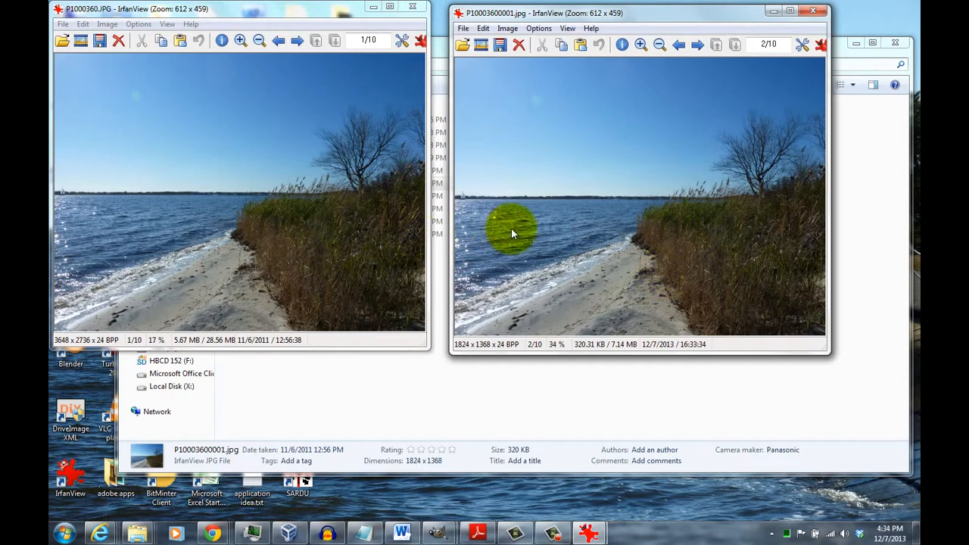
mouse_move(536, 266)
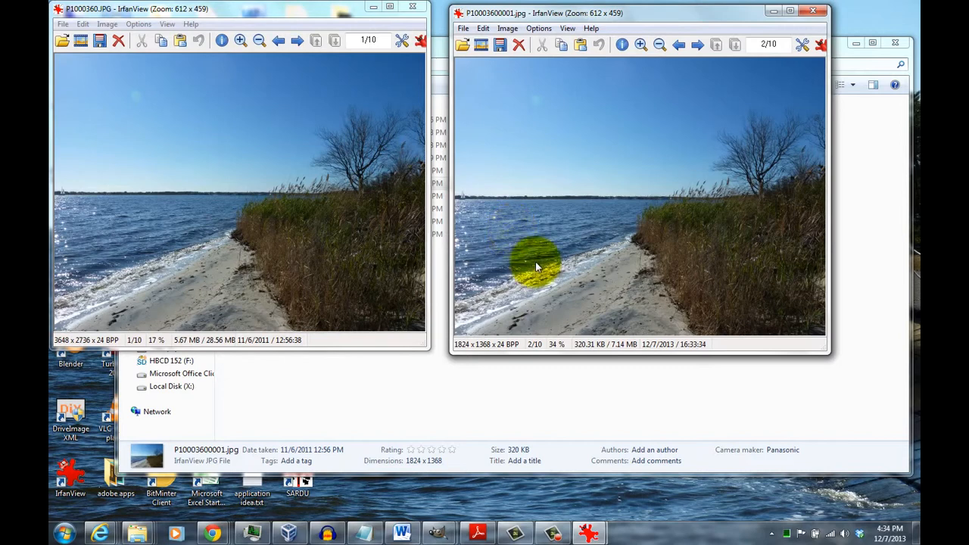